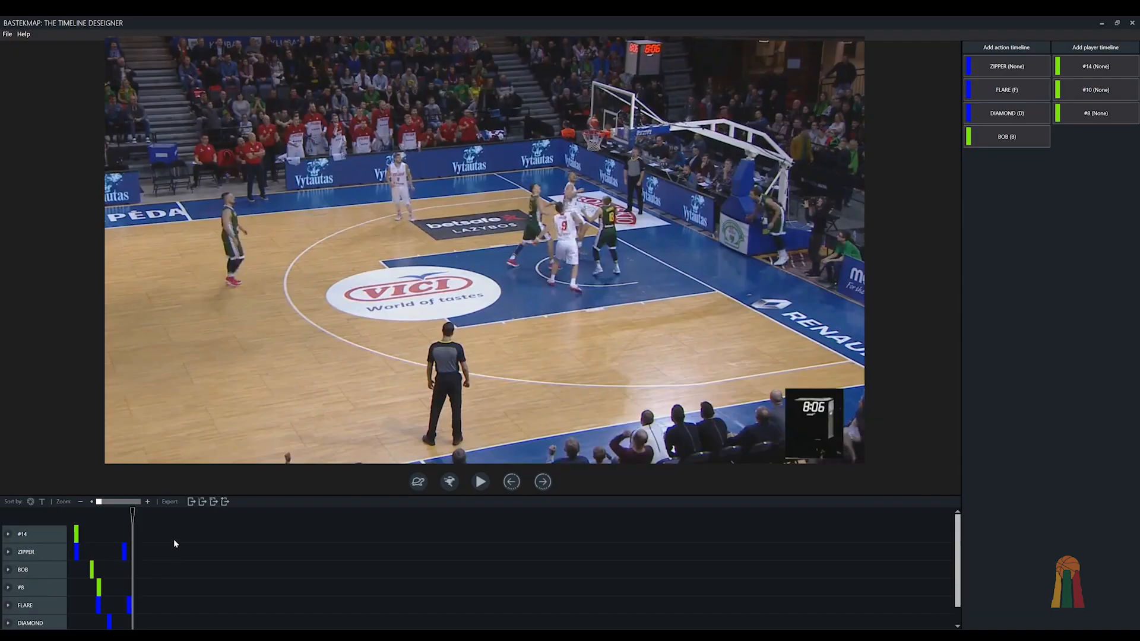
# Start the movie export for the selected ZIPPER, FLARE, DIAMOND, BOB and #8 timelines
pyautogui.scroll(-3)
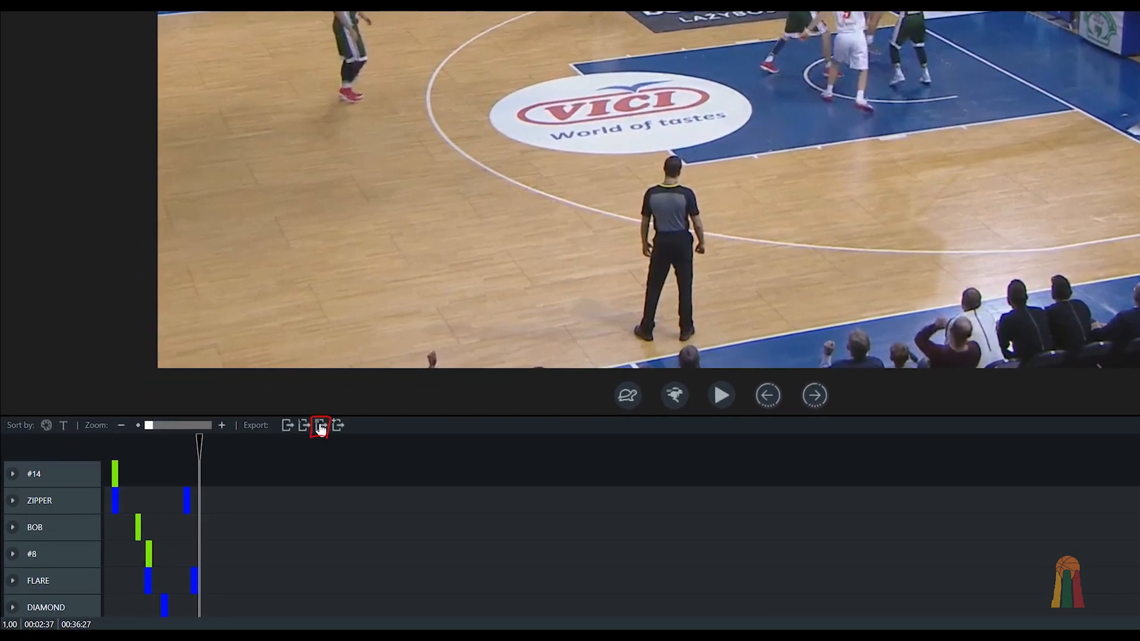
pyautogui.moveTo(319, 426)
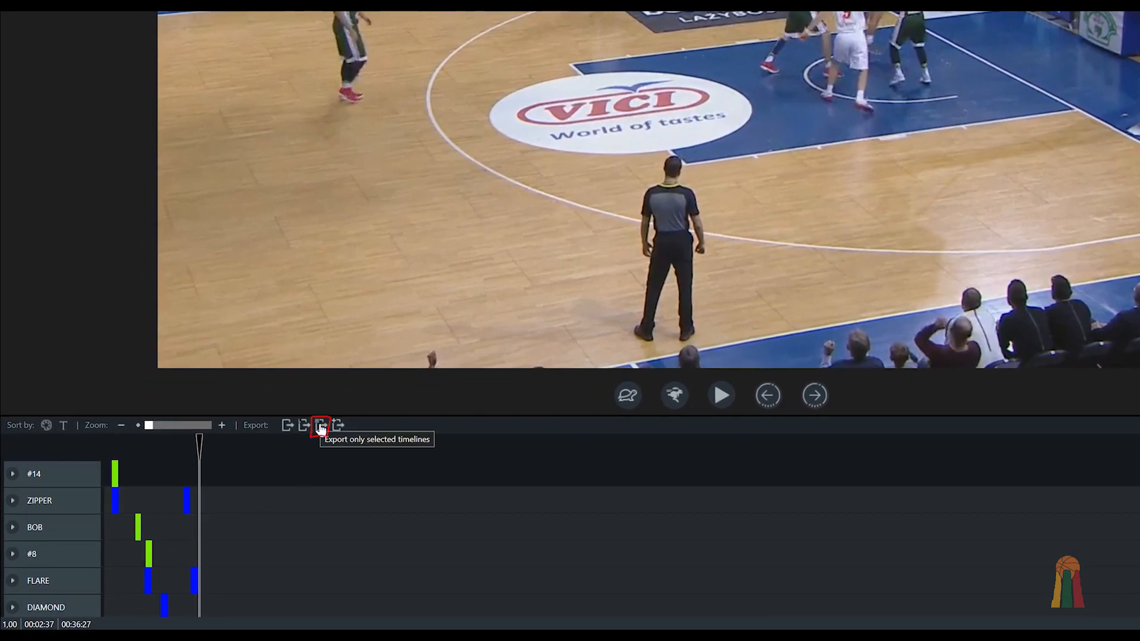
pyautogui.click(320, 425)
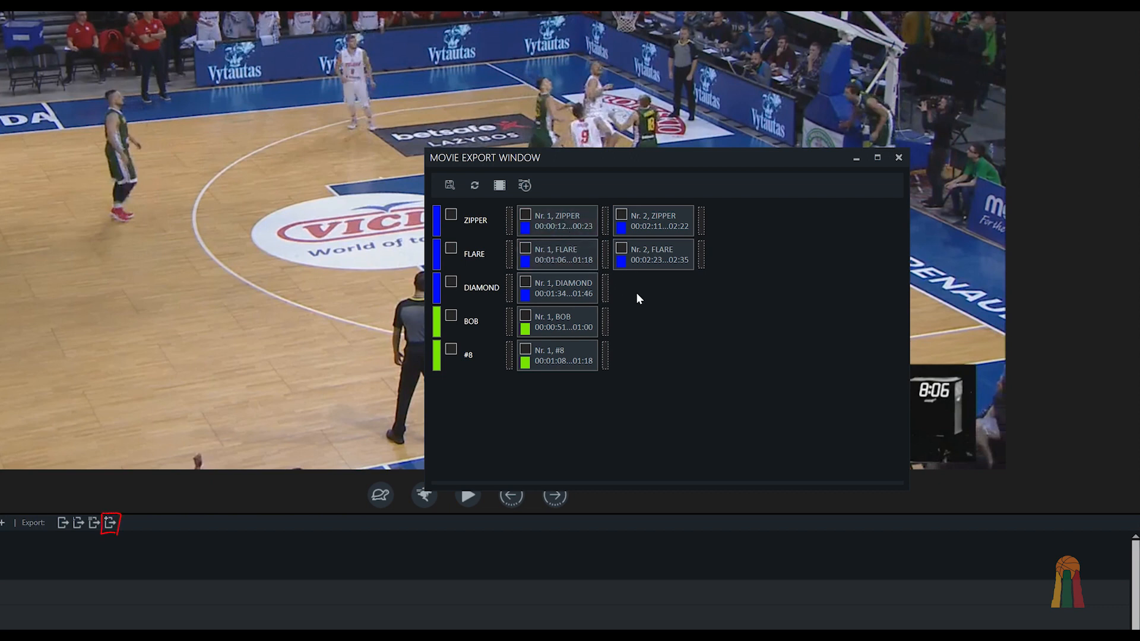
pyautogui.moveTo(607, 293)
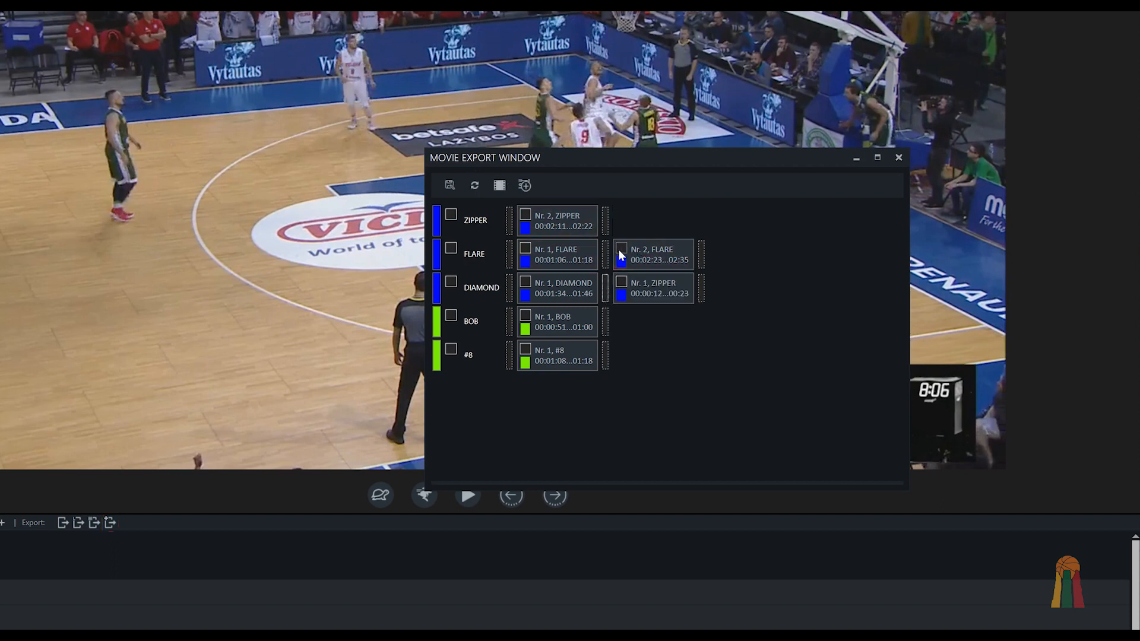
# Delete the Nr. 1 FLARE clip and tick the FLARE, DIAMOND and BOB timelines for export
pyautogui.click(558, 254)
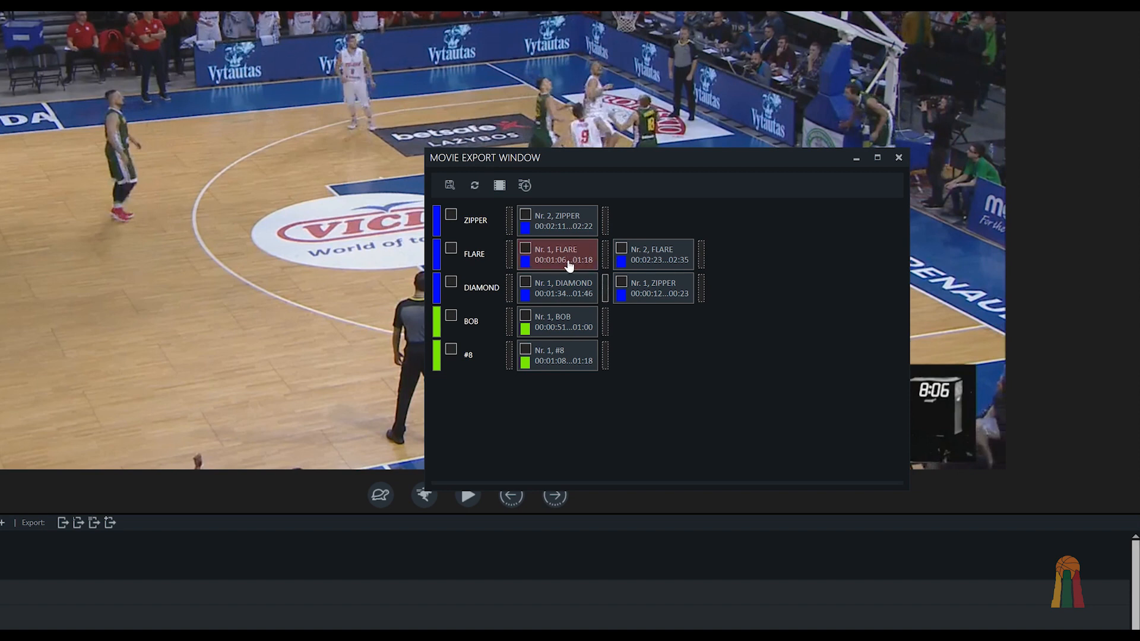
pyautogui.rightClick(567, 255)
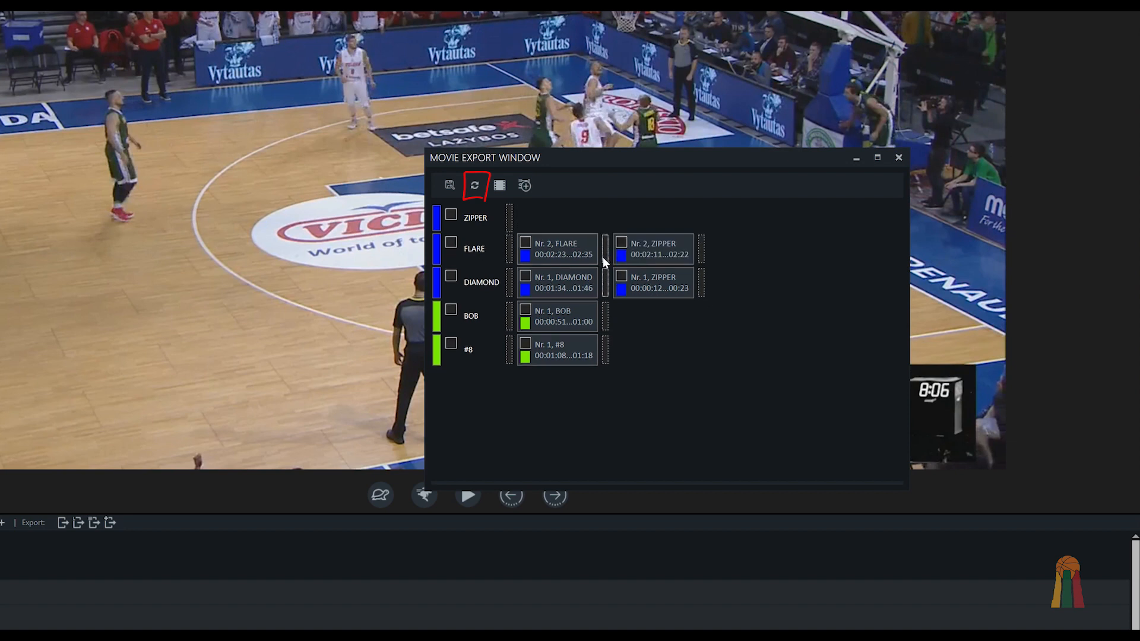
pyautogui.moveTo(894, 187)
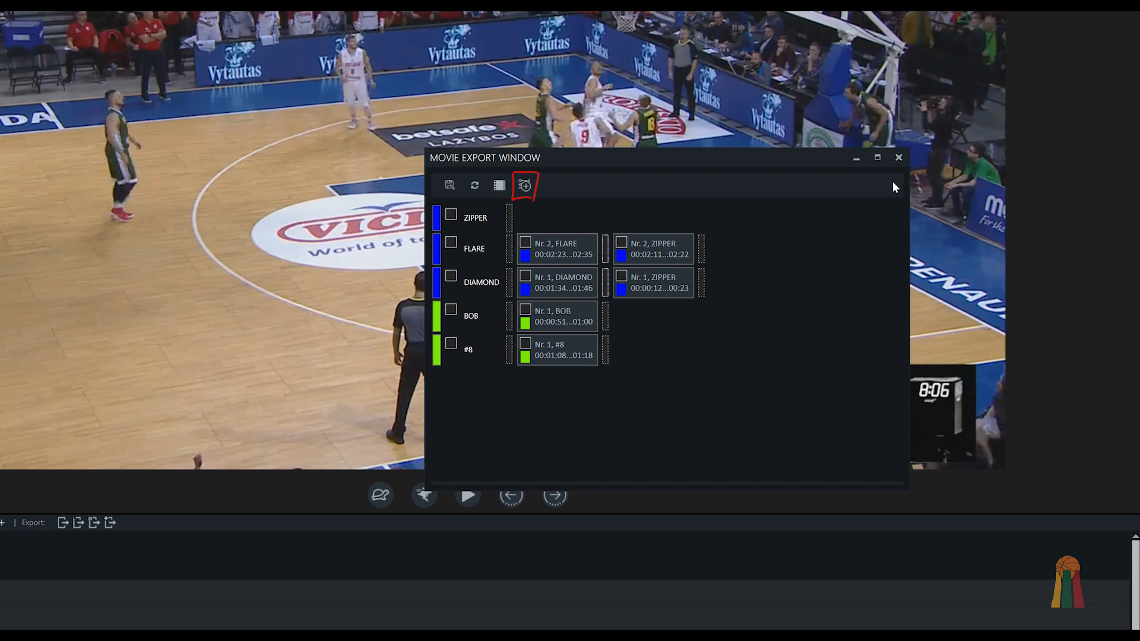
pyautogui.click(500, 185)
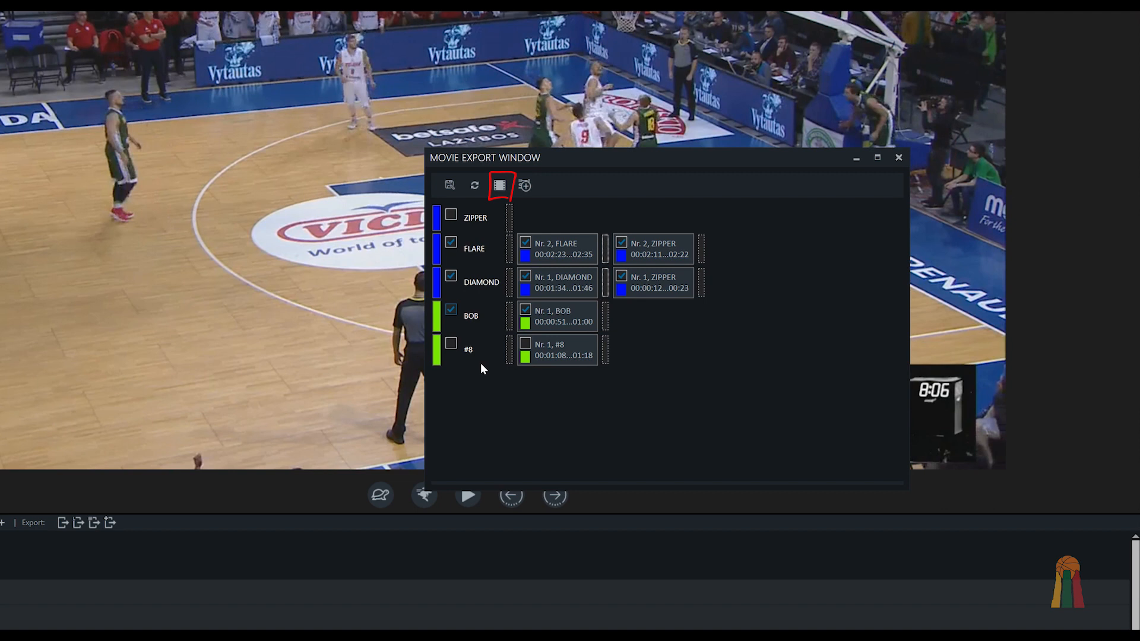
pyautogui.moveTo(524, 188)
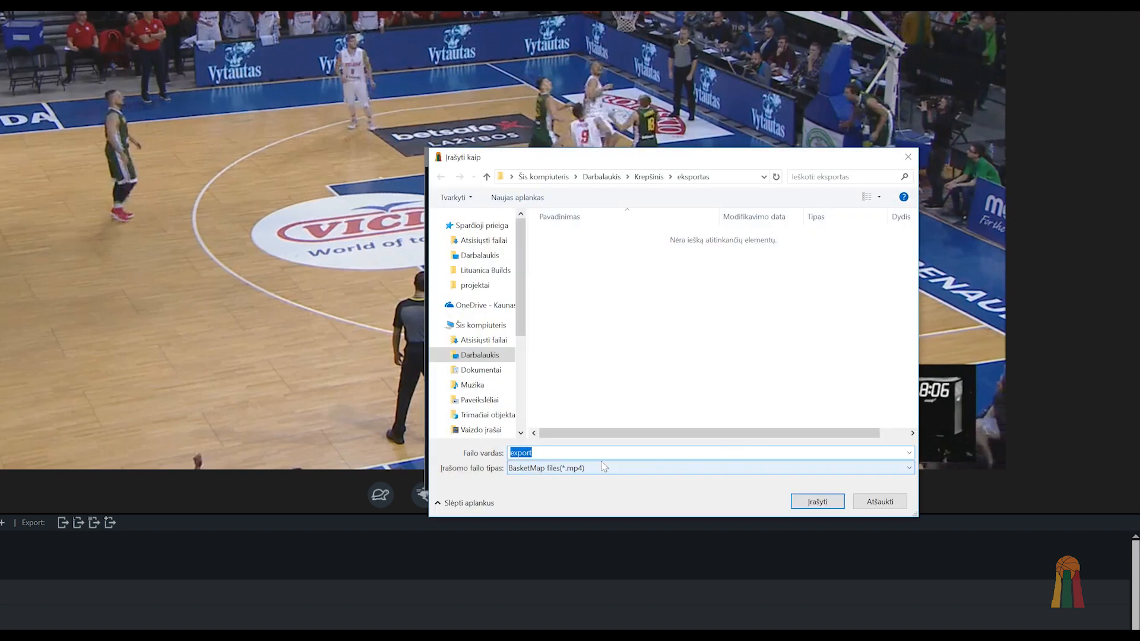
# Export the checked clips as an mp4 file named FEED
pyautogui.write('FEED')
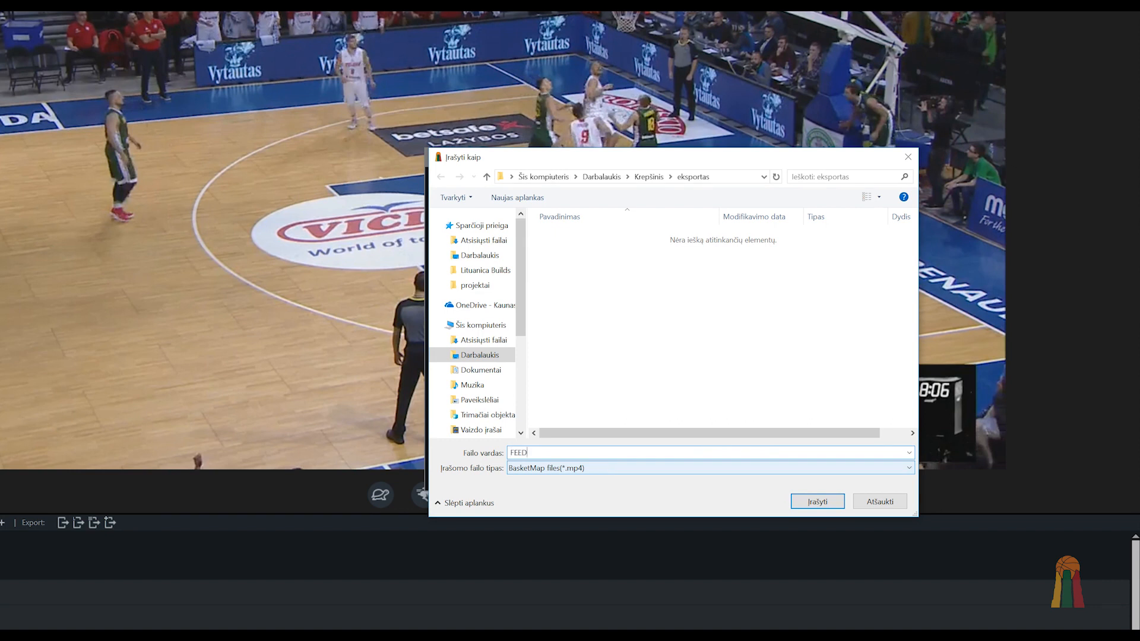
pyautogui.click(817, 501)
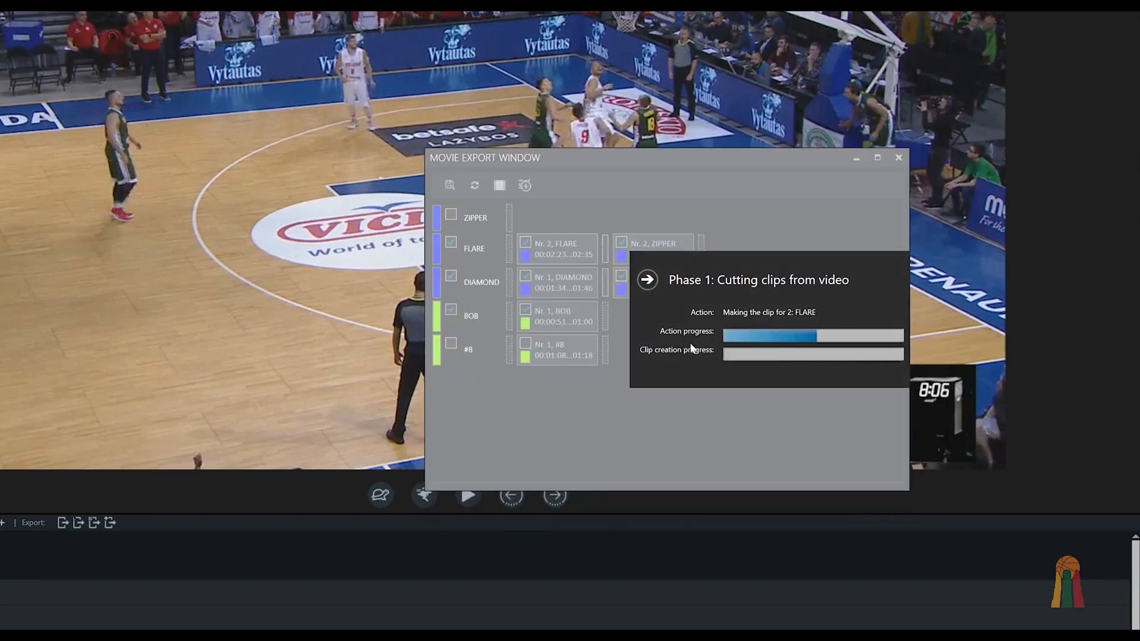